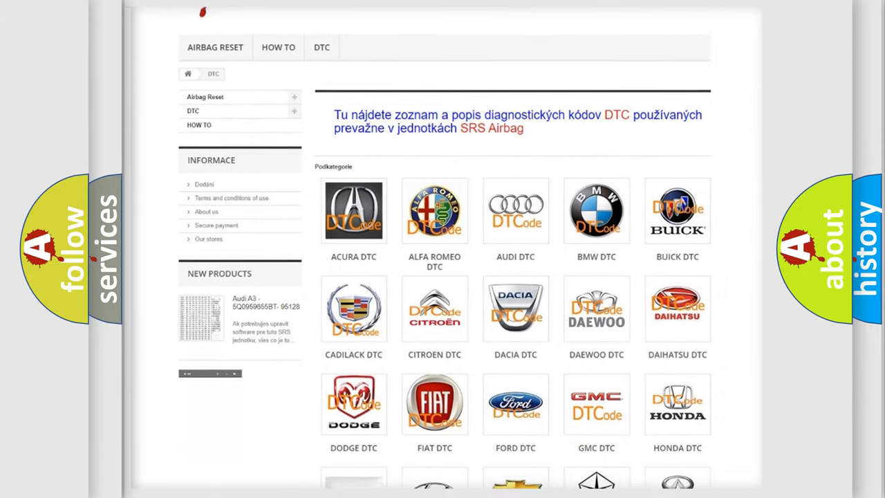
Choose the GMC DTC tile from the brand grid to show its diagnostic code list.
scroll("down", 3)
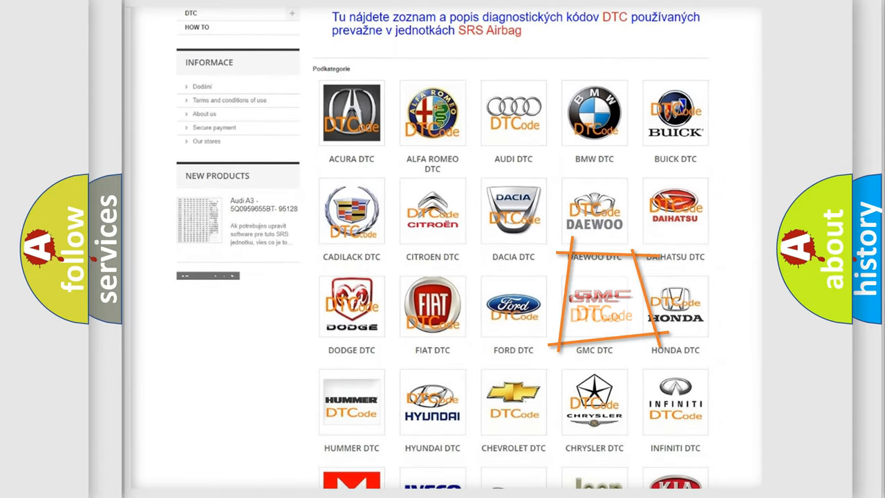
left_click(594, 307)
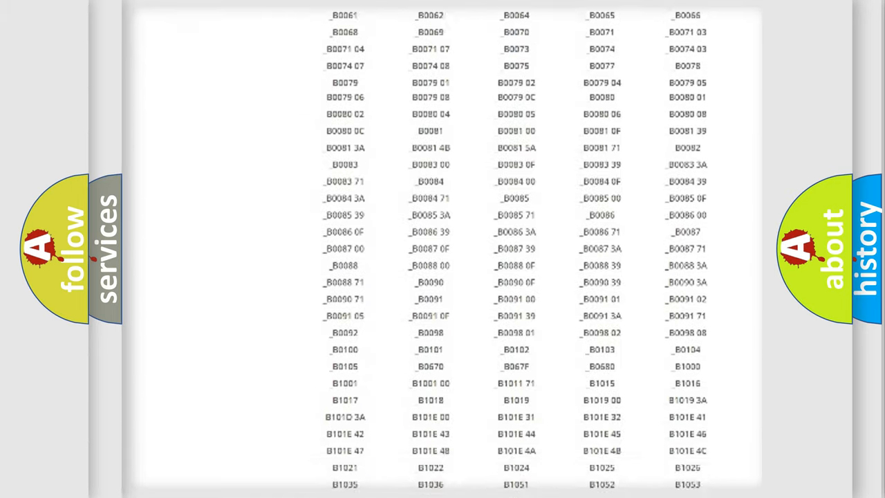
scroll("up", 3)
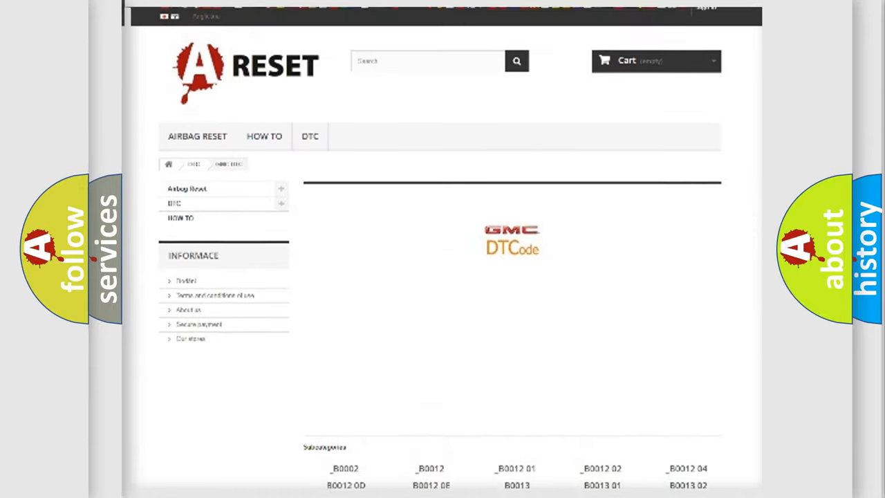